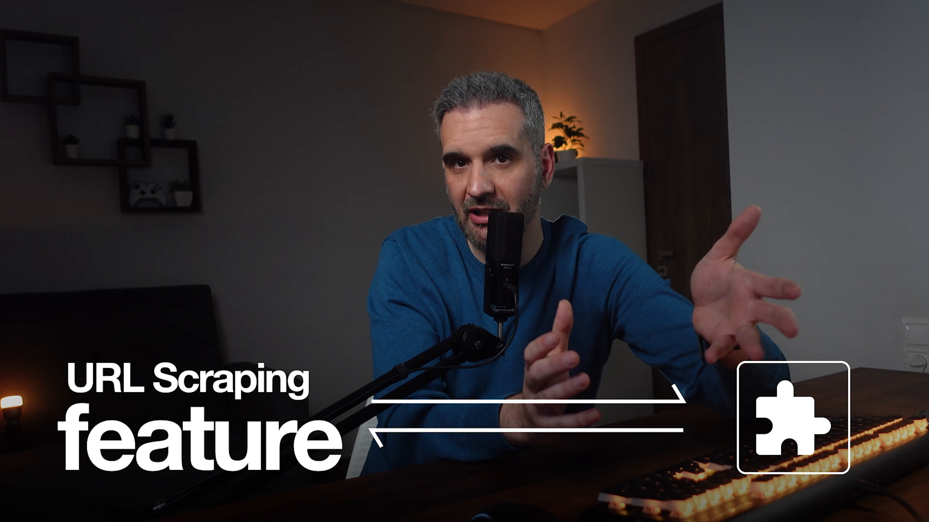
Send a follow-up asking the course outline document to include all the training material
left_click(488, 462)
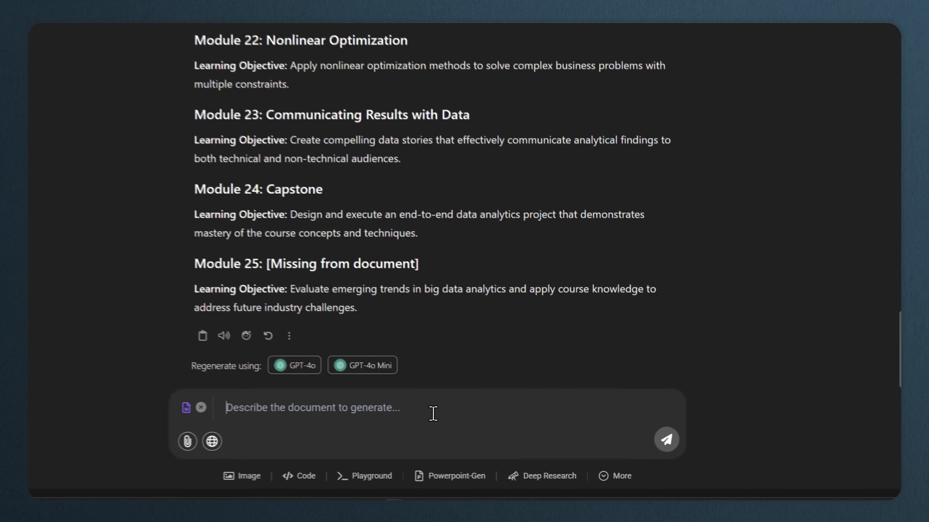
type("include all the trai")
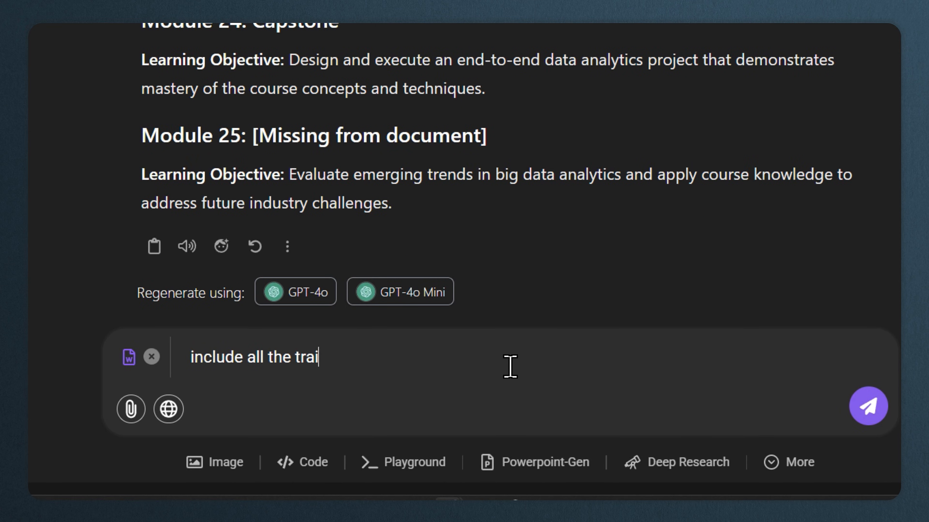
left_click(868, 406)
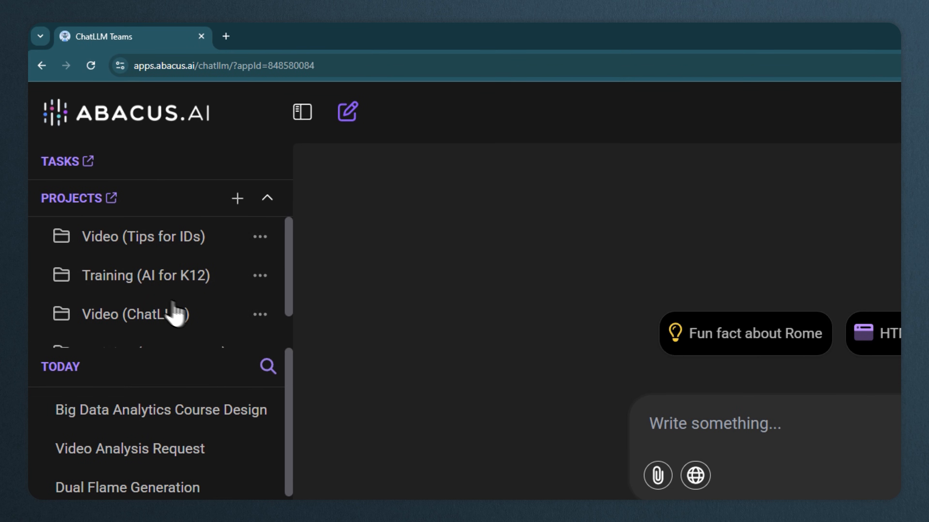
mouse_move(259, 275)
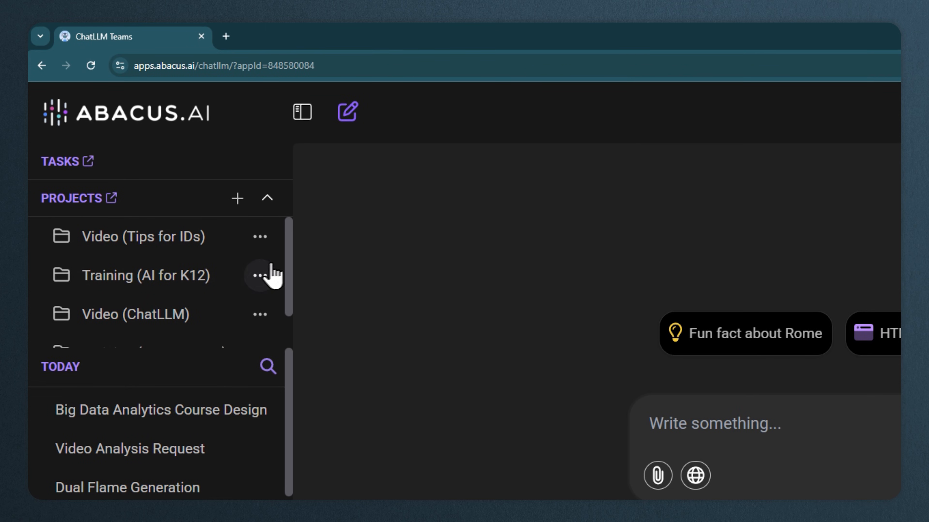
mouse_move(301, 289)
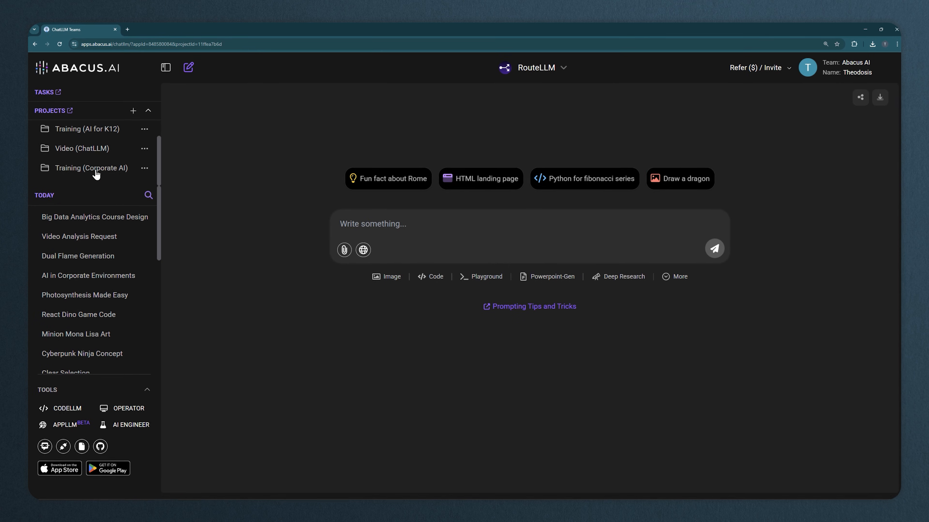
Review the Training (Corporate AI) project's custom instructions and its two attached project files
left_click(91, 168)
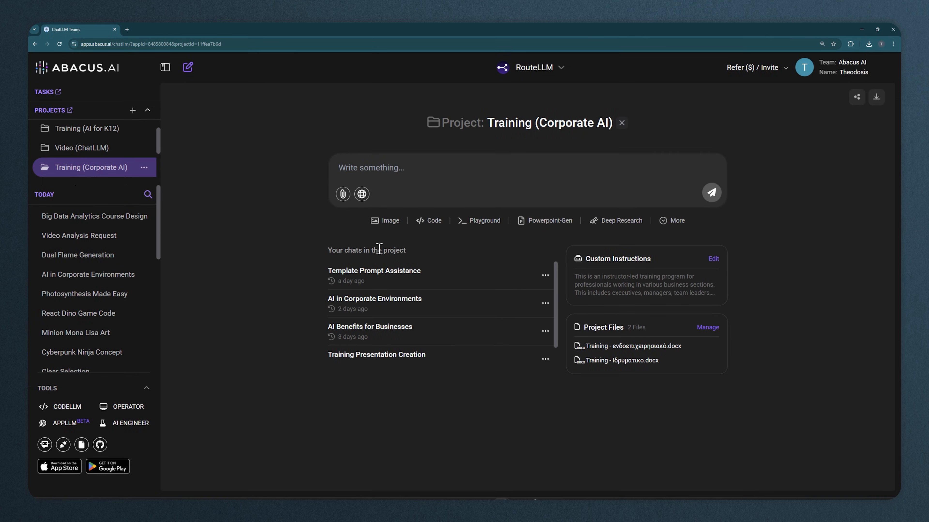
left_click(713, 259)
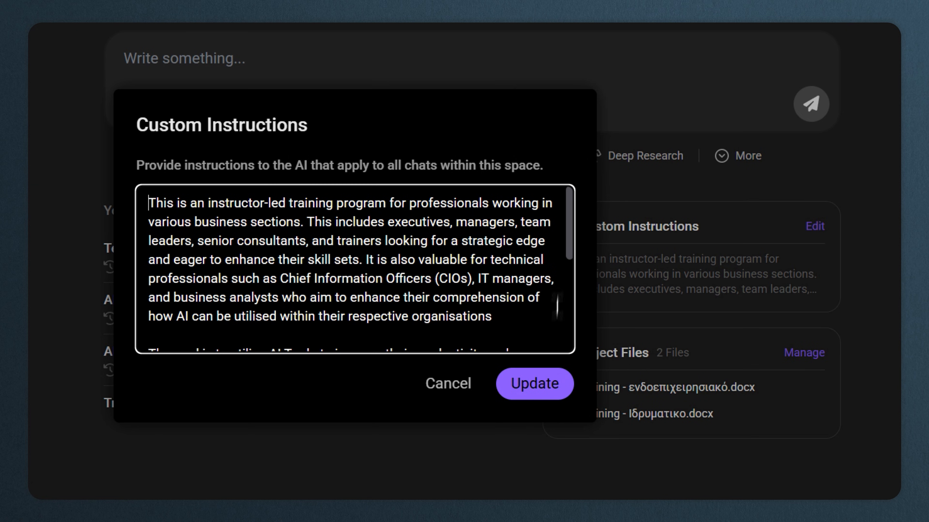
left_click(803, 352)
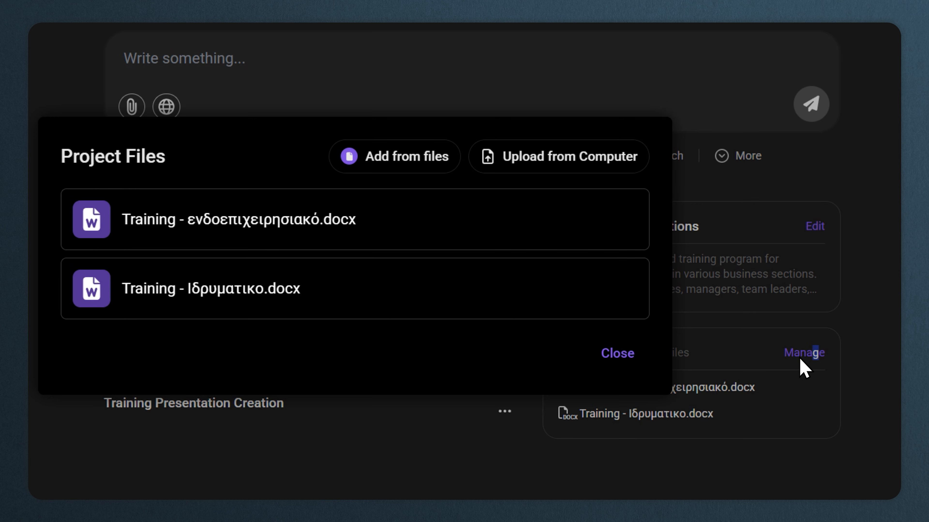
left_click(617, 353)
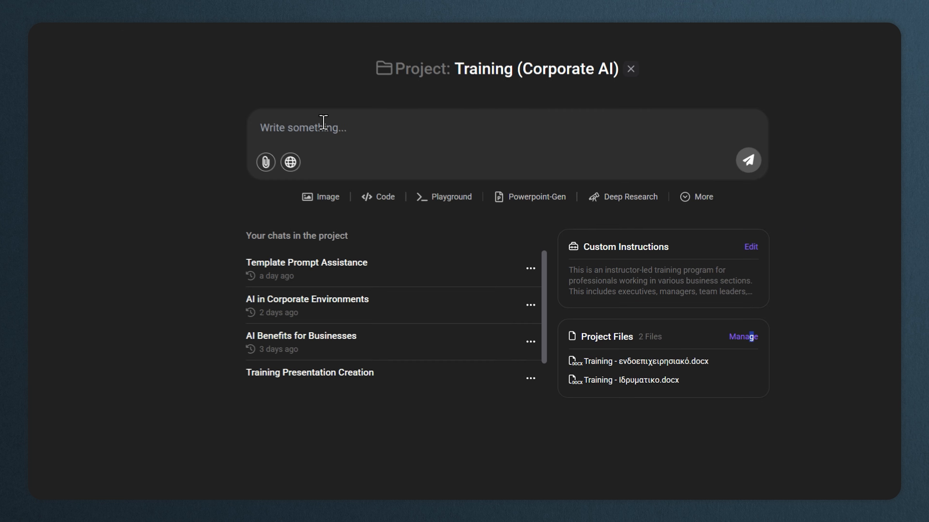
Draft a marketing-analysis question about the $500 enrolment cost in the project's message box
type("Do some marketing analysis. The cost for enrolment to this training program is $500. What are the")
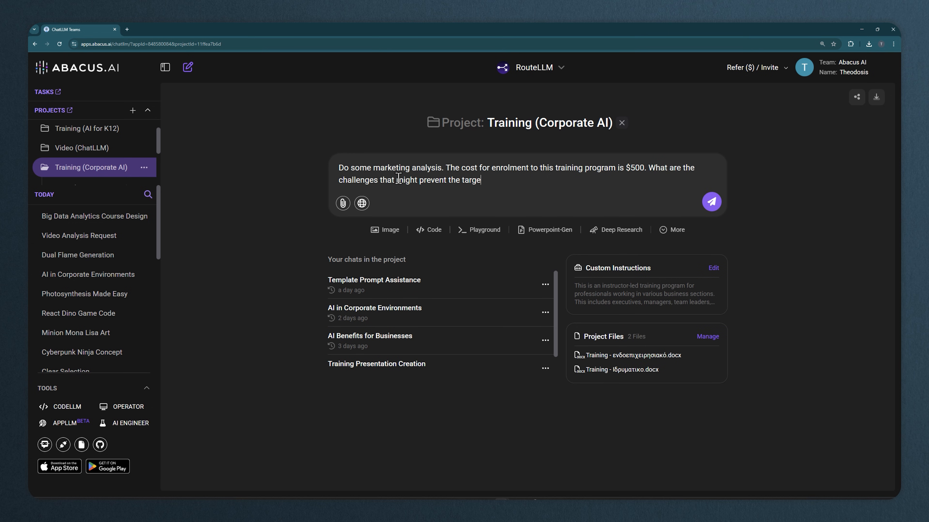
left_click(710, 201)
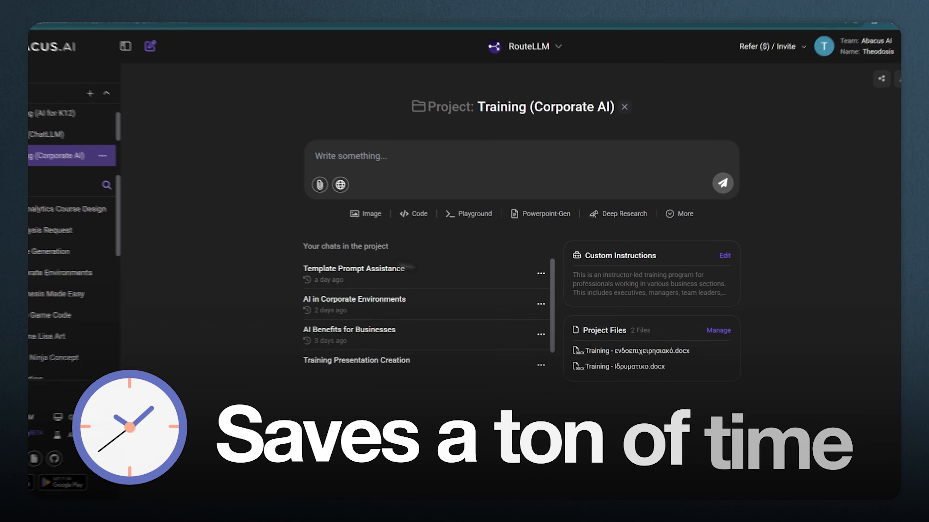
left_click(725, 255)
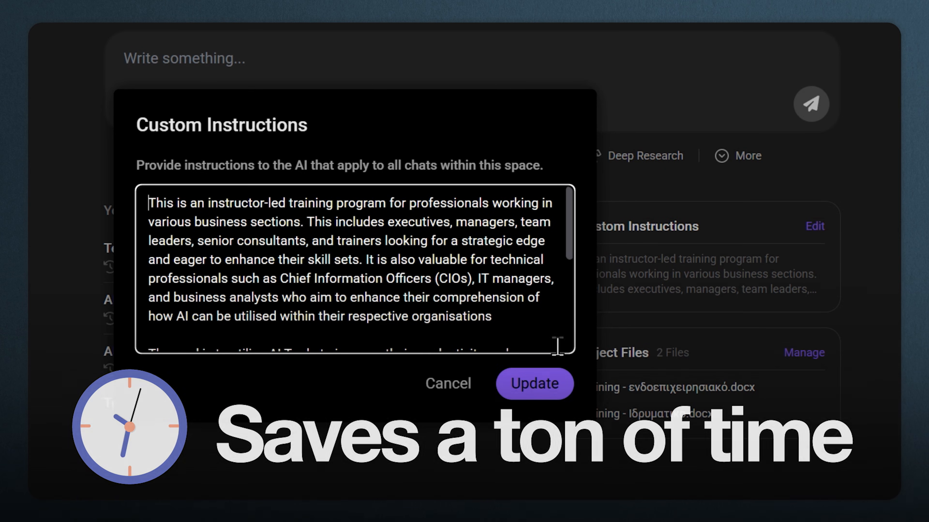
left_click(803, 353)
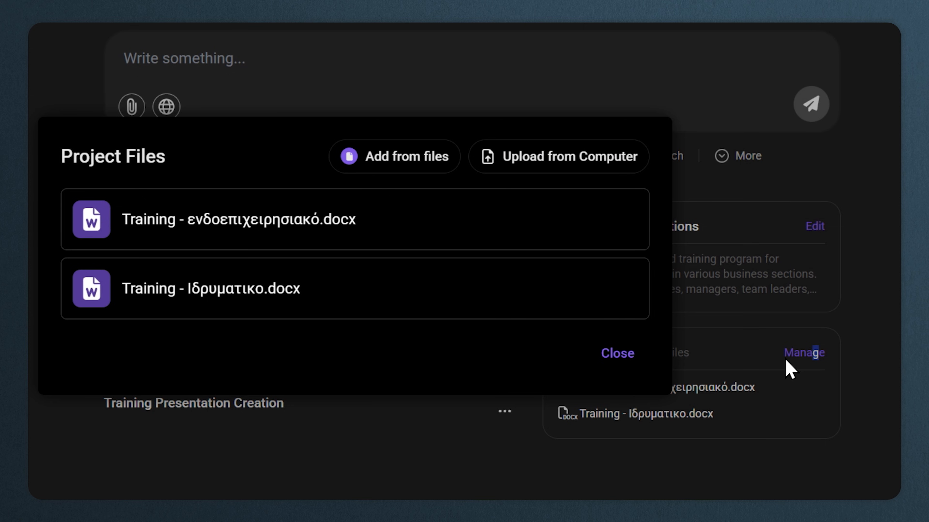
left_click(616, 353)
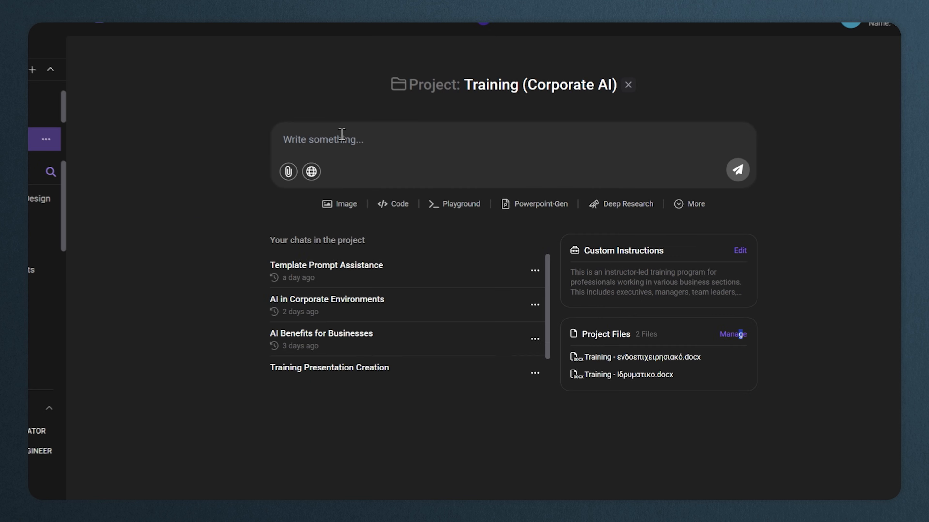
type("Do some marketing analy")
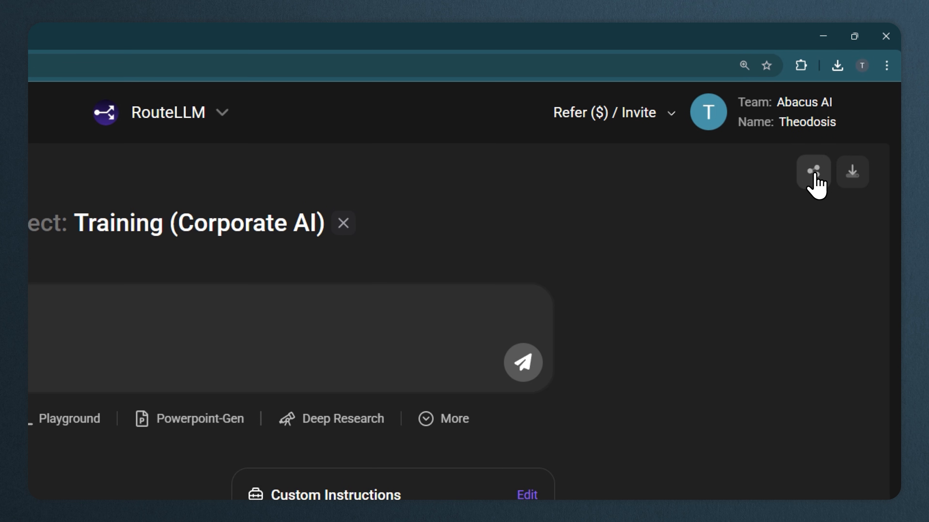
left_click(813, 172)
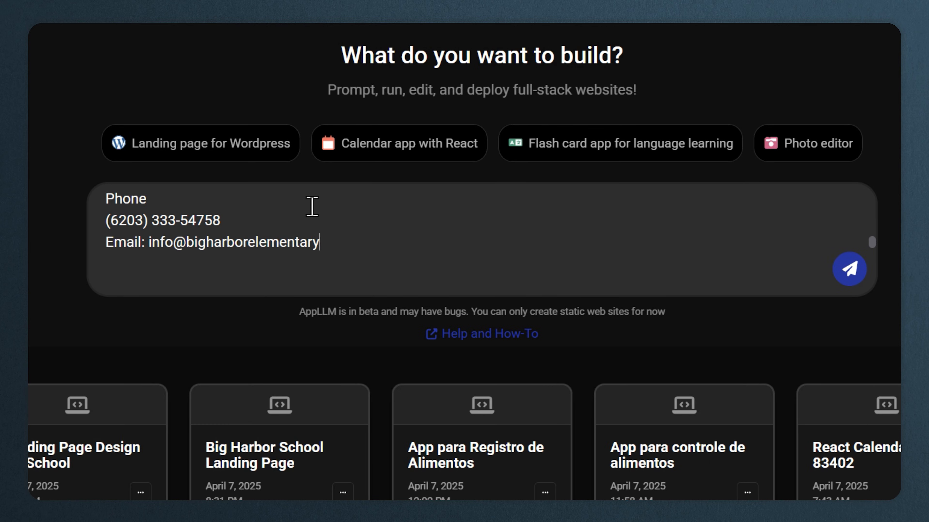
Edit the Big Harbor elementary school landing page prompt text before sending
key("Backspace")
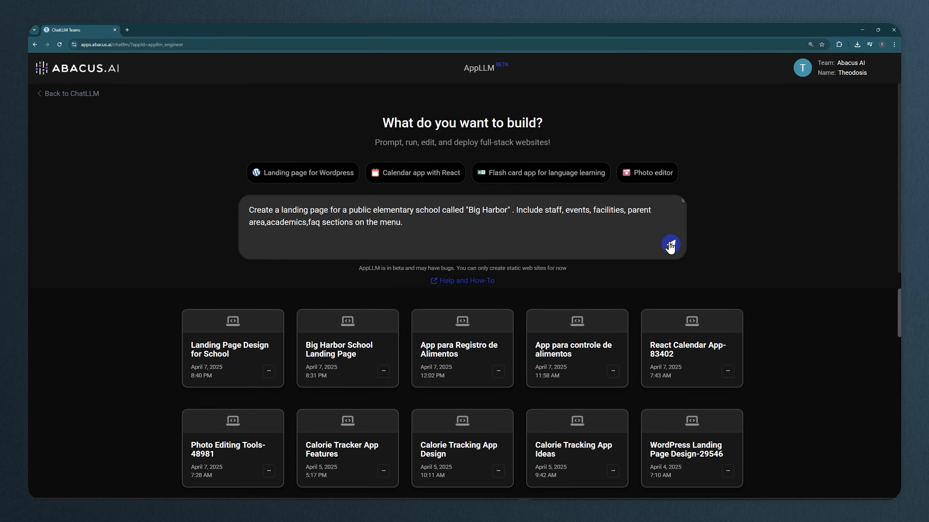
Generate the Big Harbor Elementary landing page and preview its welcome banner and mission section
left_click(670, 245)
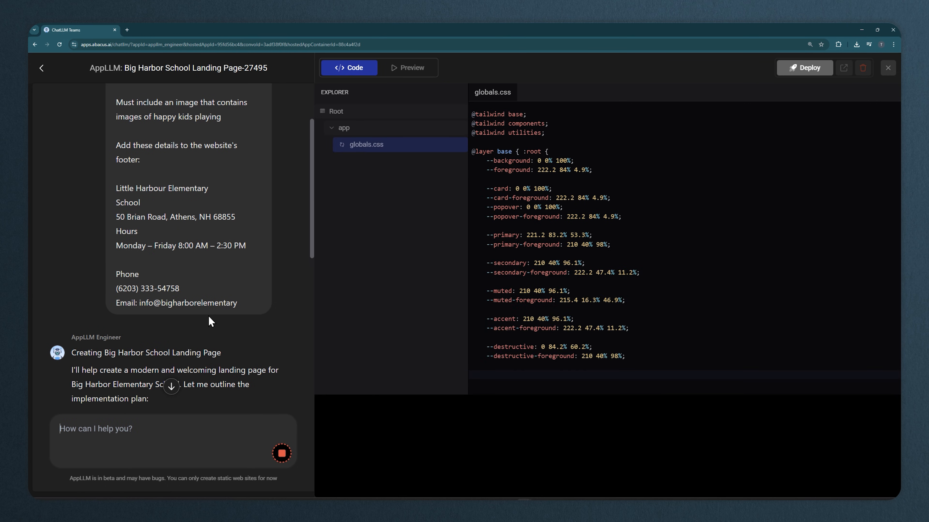
left_click(362, 144)
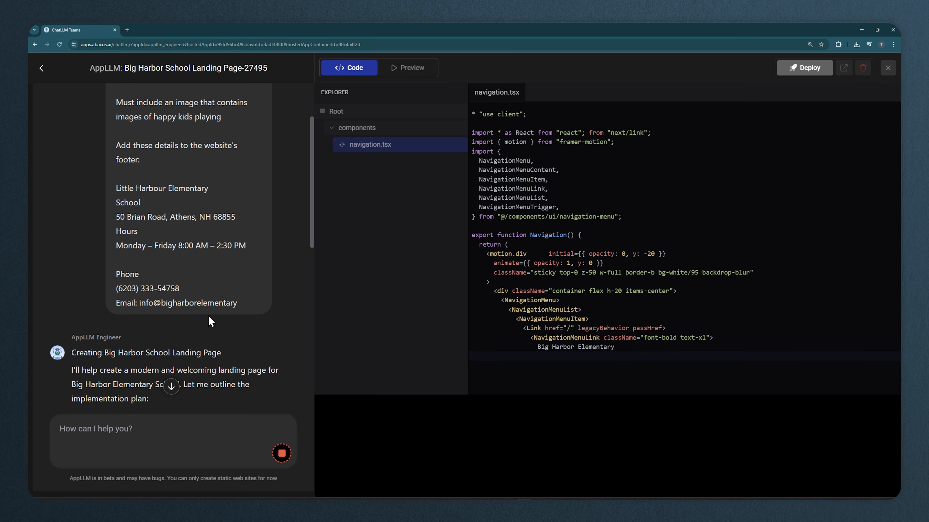
left_click(407, 68)
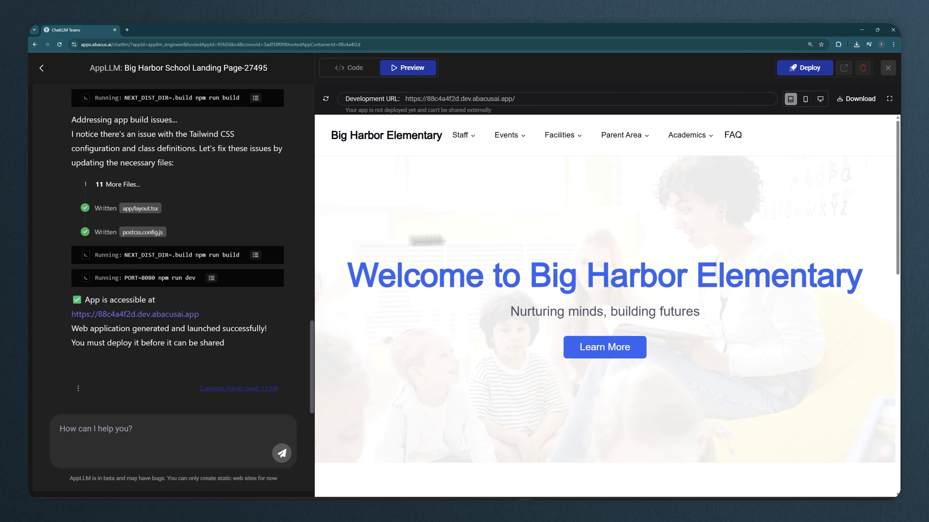
scroll("down", 3)
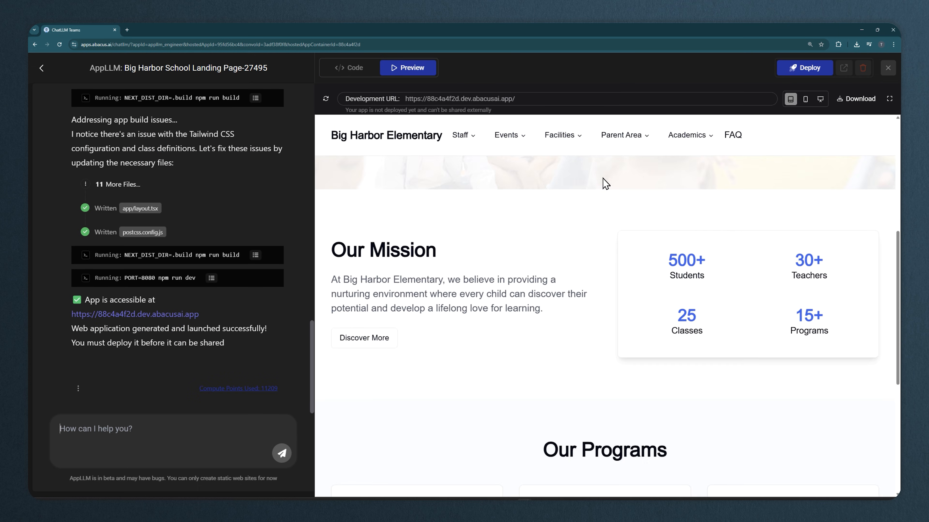